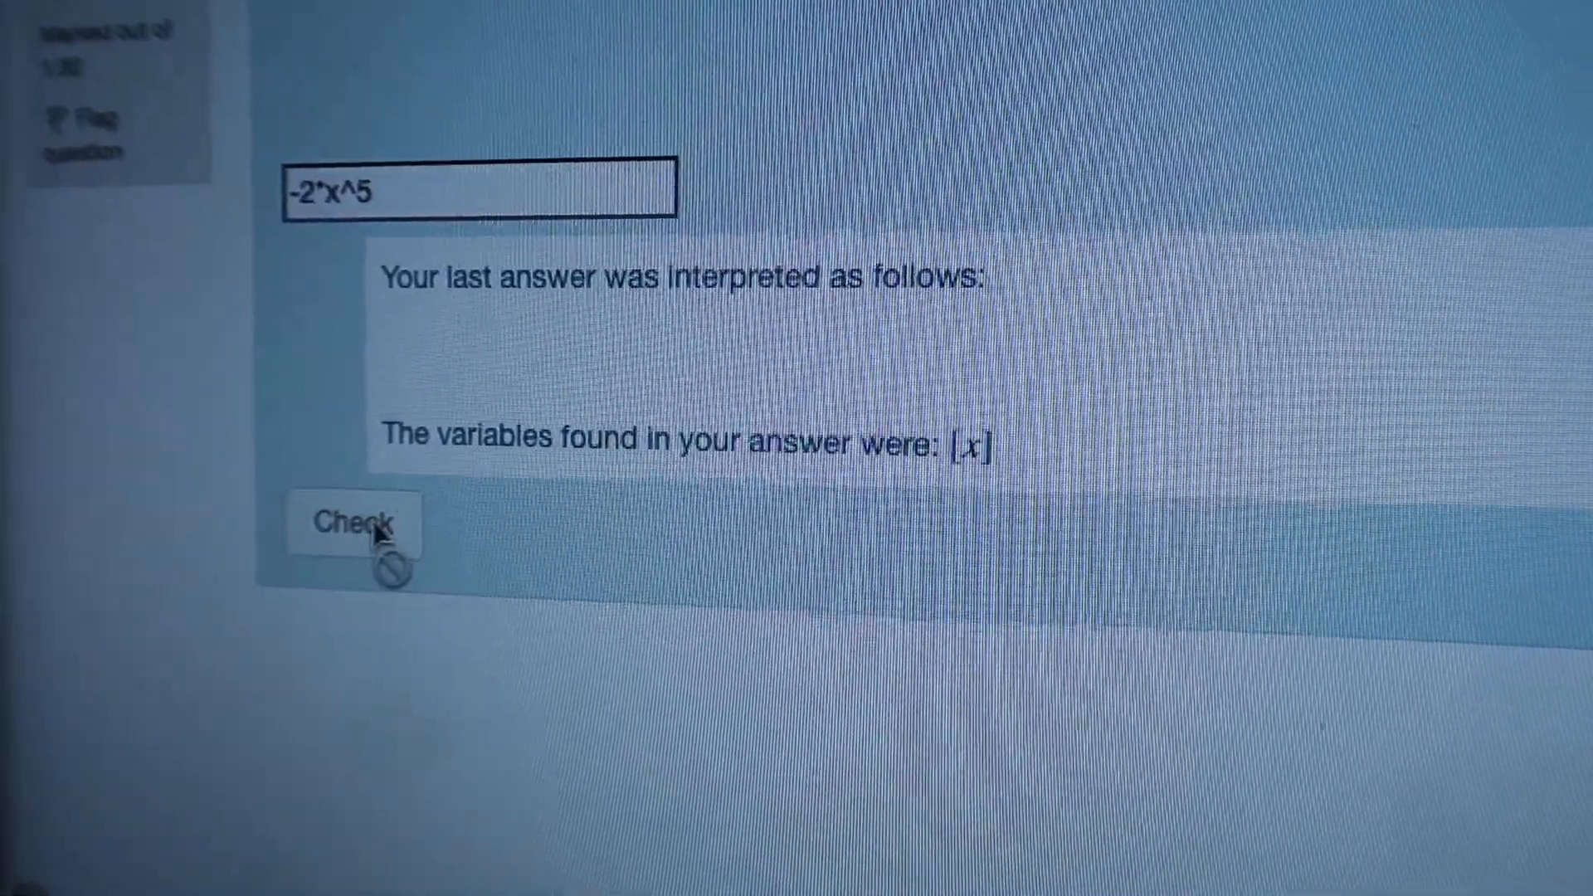
# Submit the answer -2*x^5 for grading with Check.
pyautogui.click(352, 526)
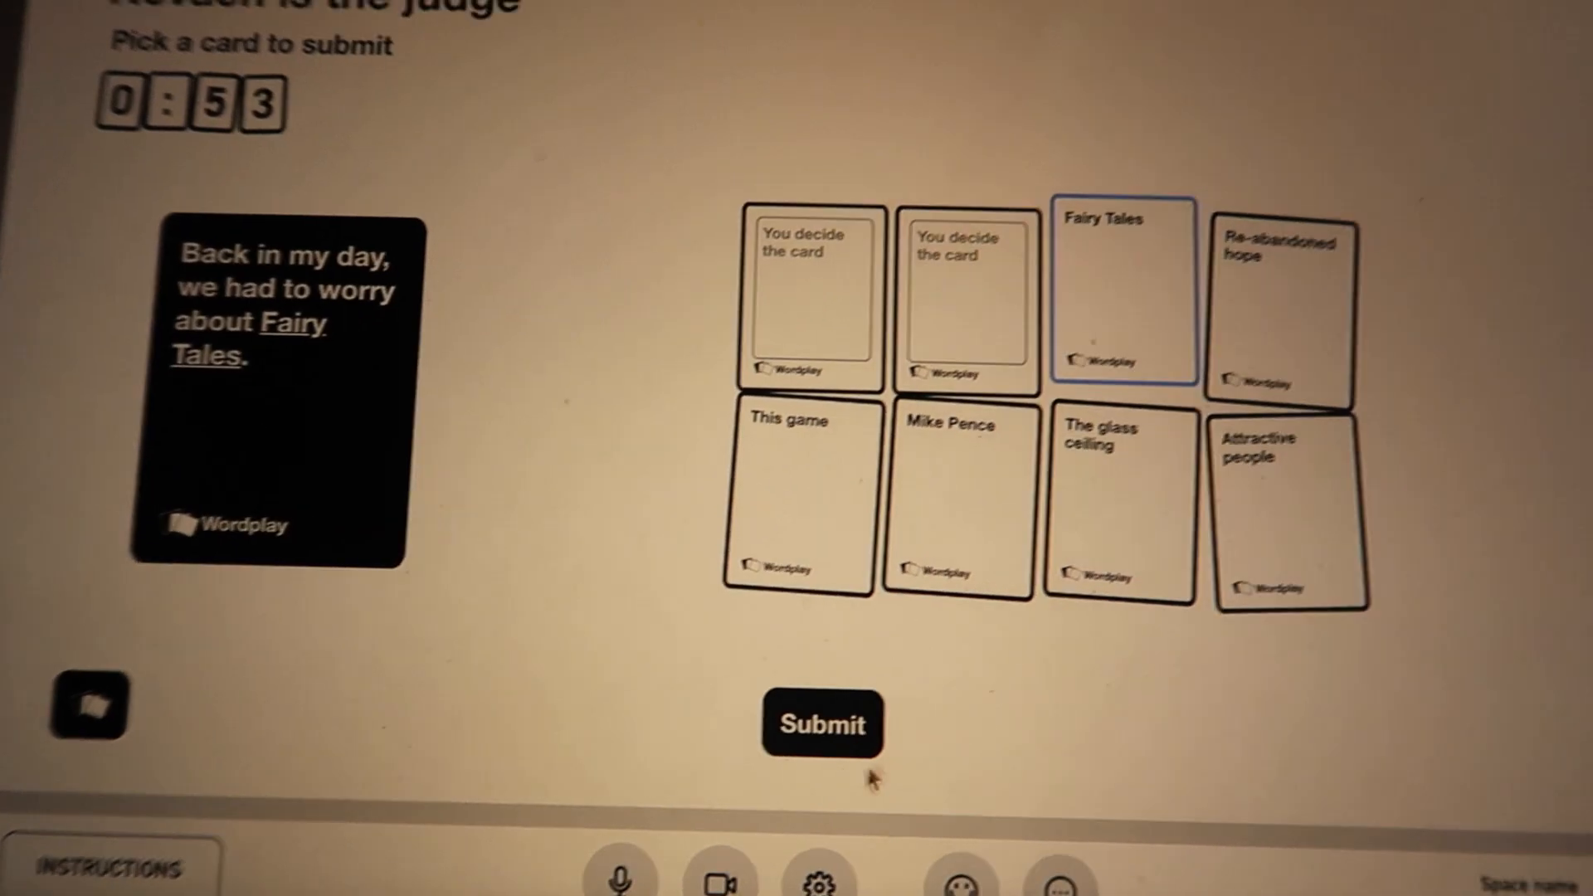
# Play the Fairy Tales card to fill the blank on the black prompt card.
pyautogui.click(821, 724)
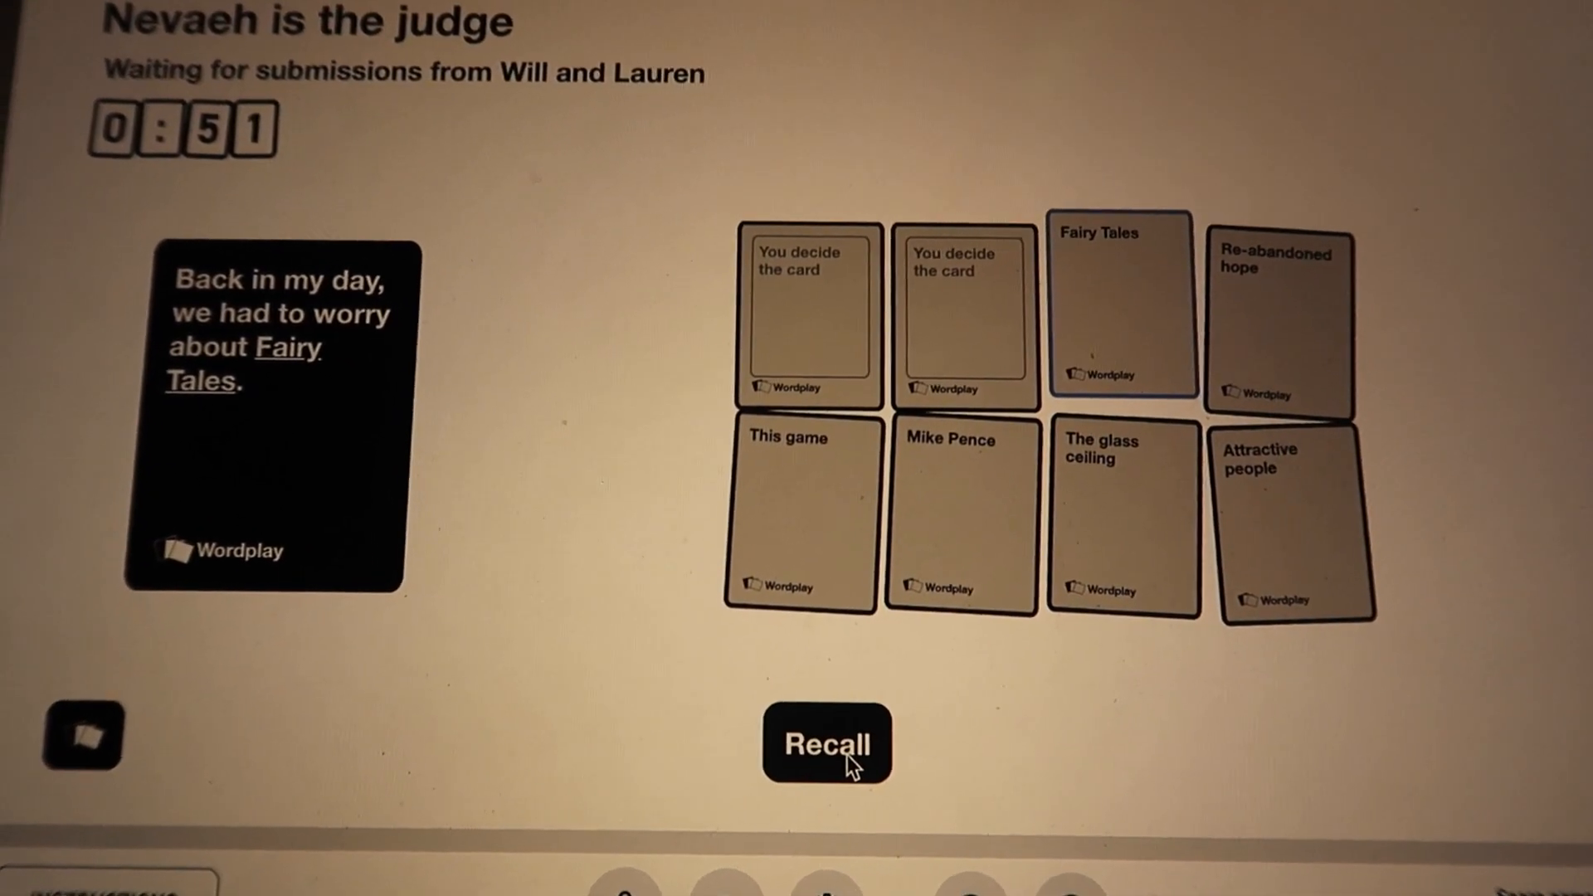